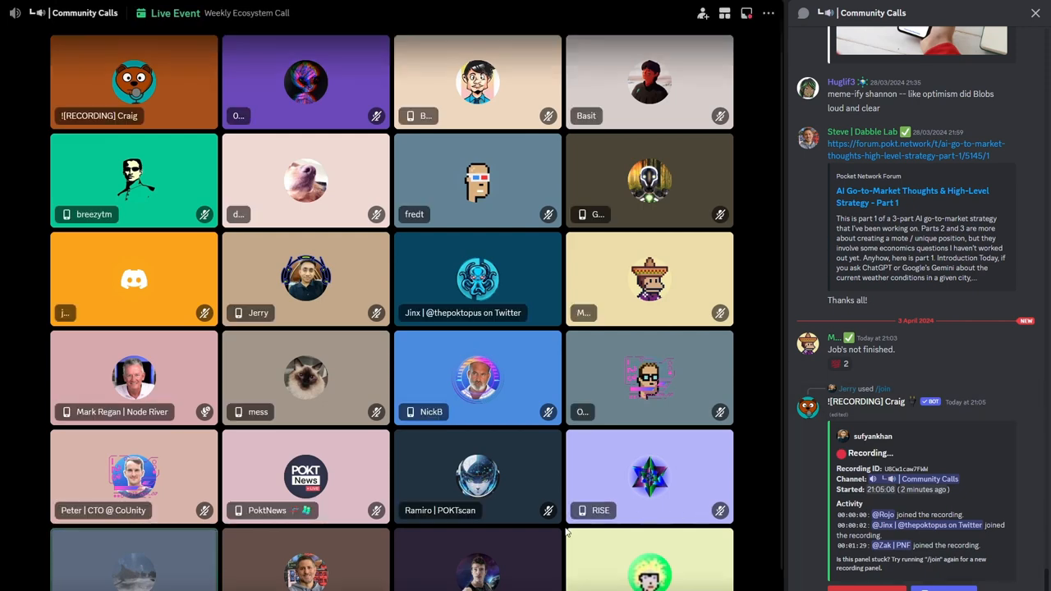
{"action": "scroll", "scroll_direction": "down", "scroll_amount": 3}
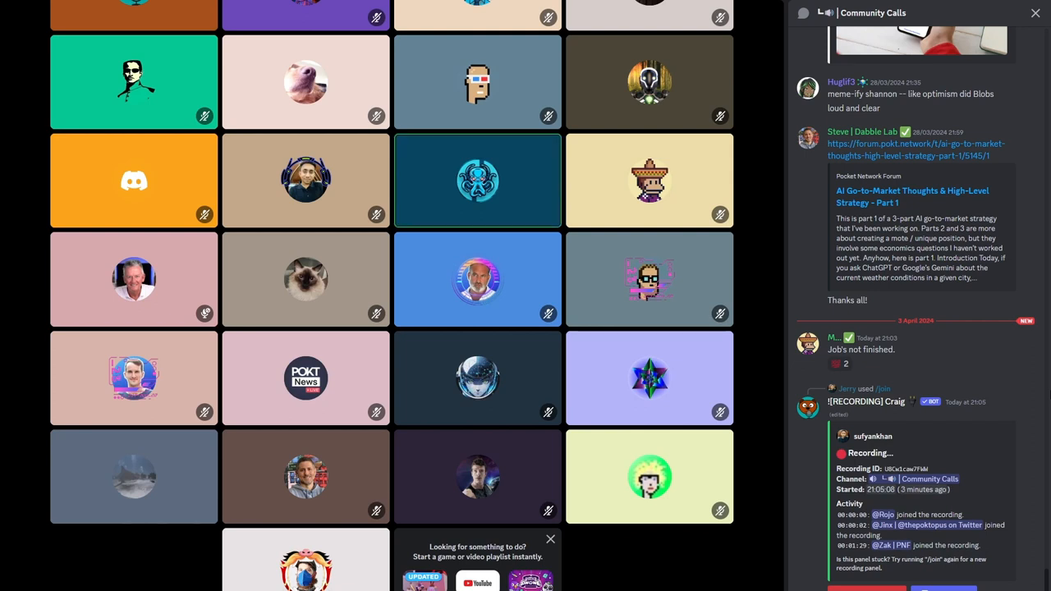
{"action": "mouse_move", "coordinate": [1036, 13]}
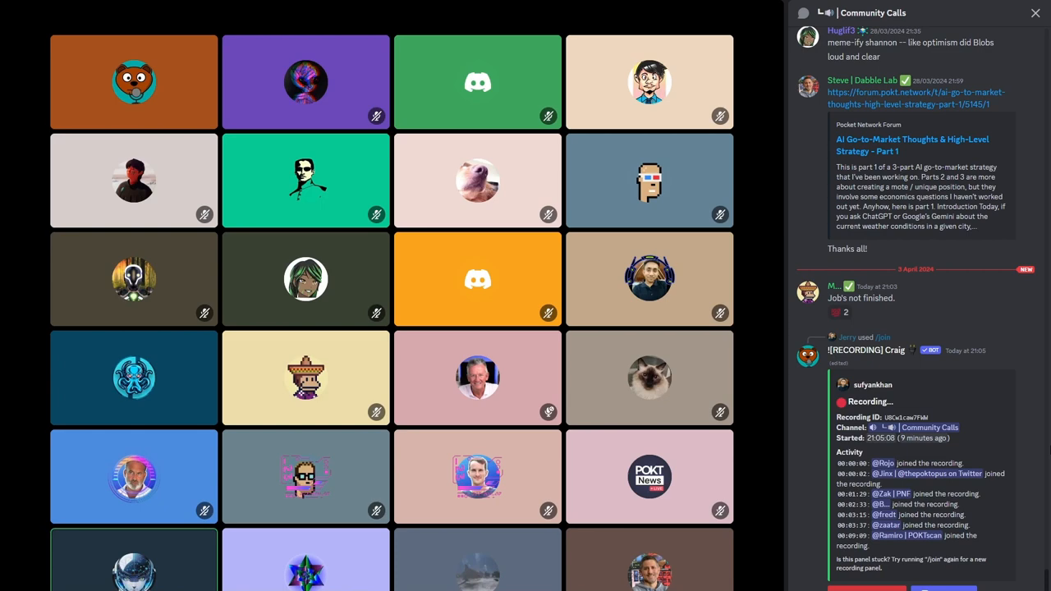
{"action": "scroll", "scroll_direction": "down", "scroll_amount": 3}
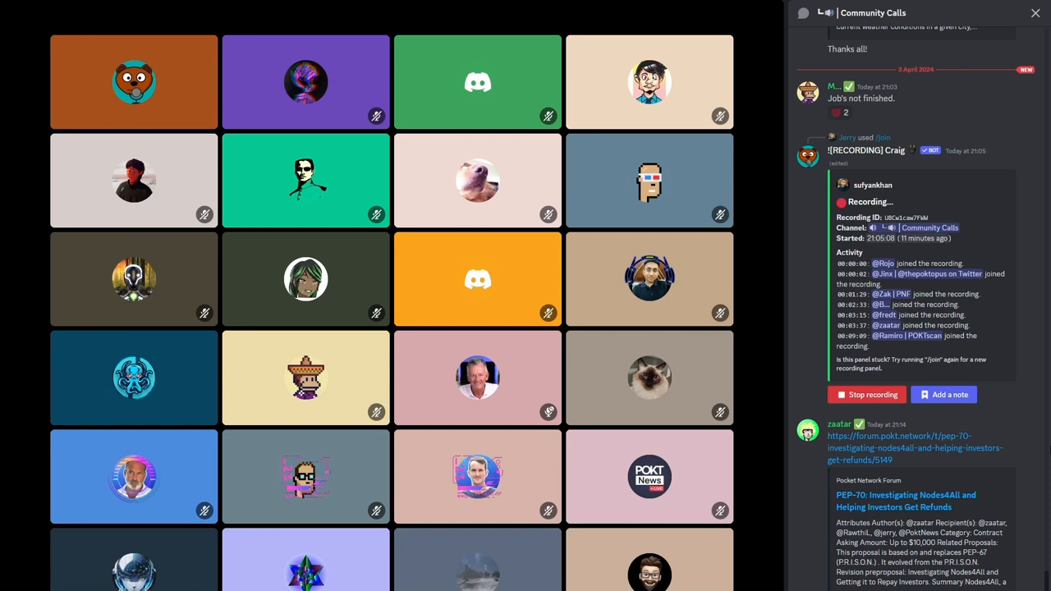
{"action": "scroll", "scroll_direction": "down", "scroll_amount": 3}
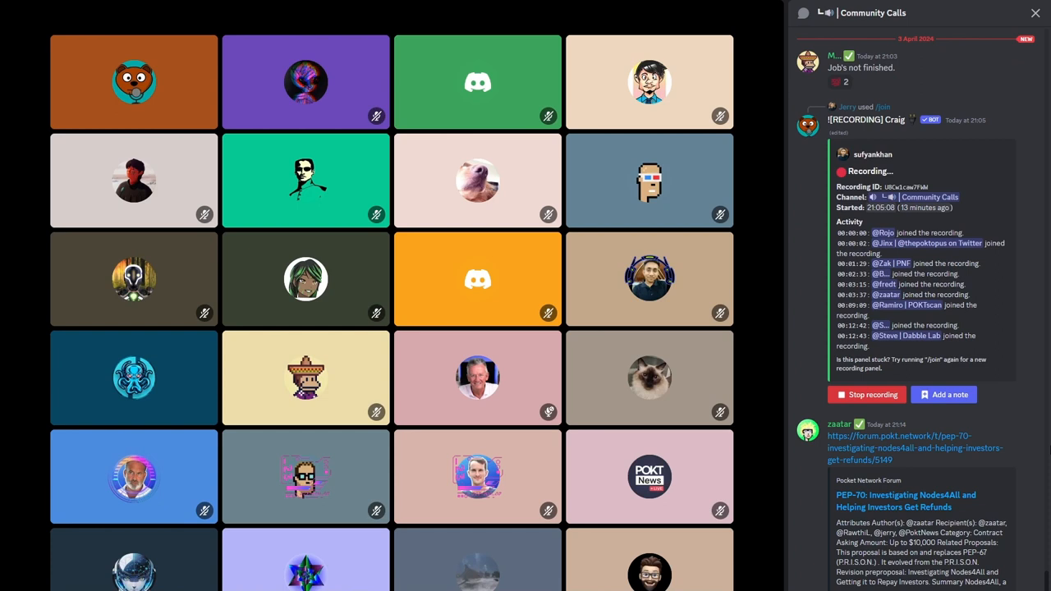
{"action": "scroll", "scroll_direction": "down", "scroll_amount": 3}
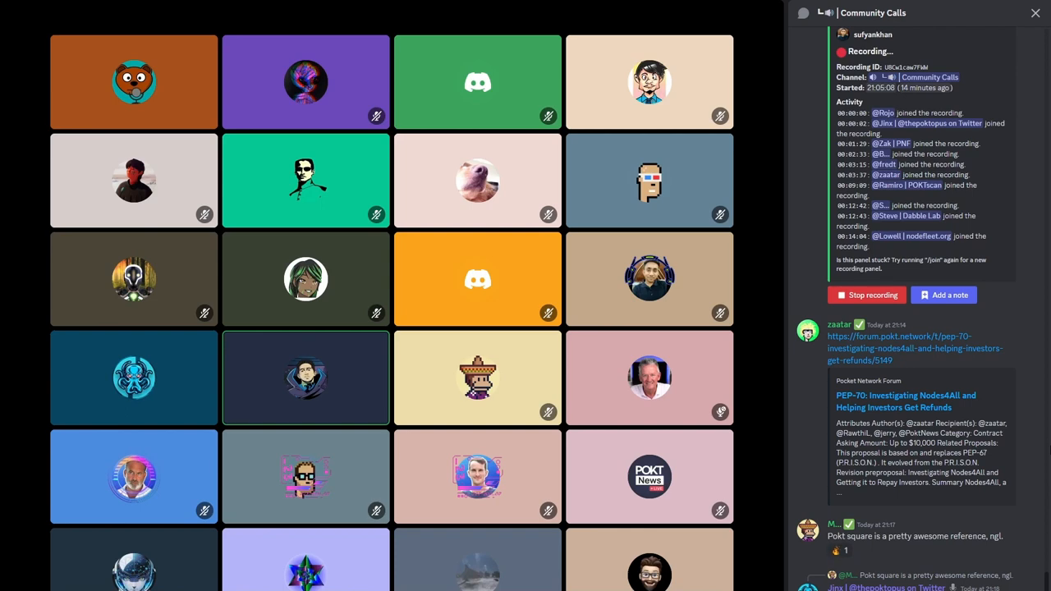
{"action": "scroll", "scroll_direction": "down", "scroll_amount": 3}
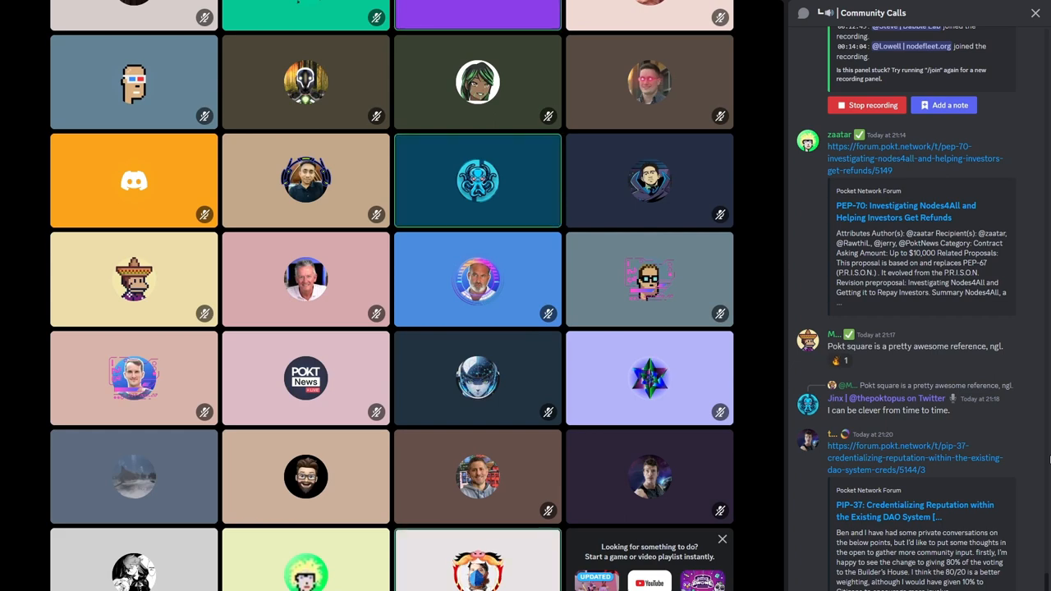
{"action": "scroll", "scroll_direction": "down", "scroll_amount": 3}
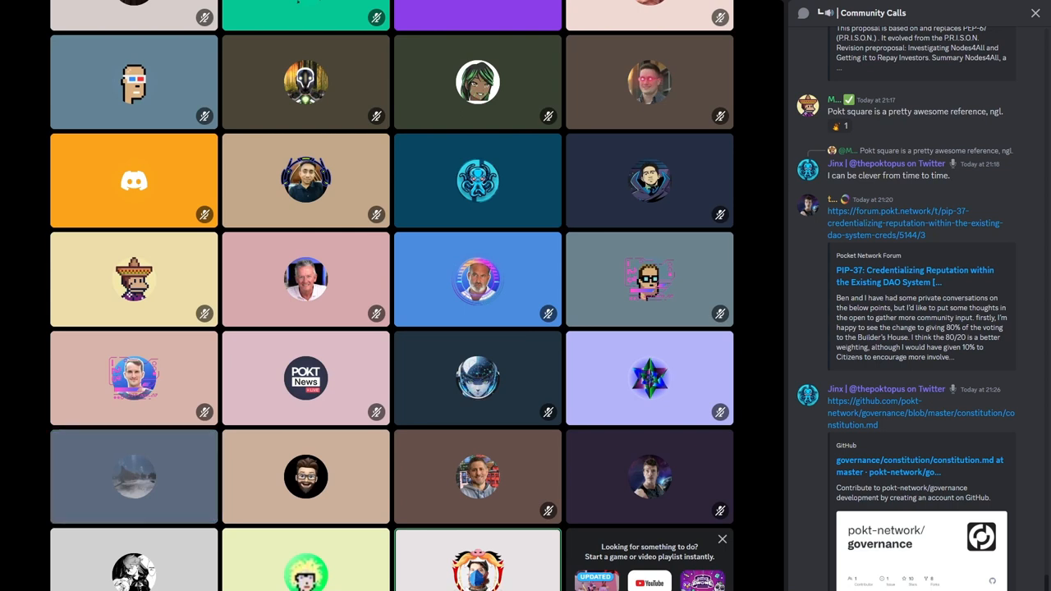
{"action": "mouse_move", "coordinate": [476, 179]}
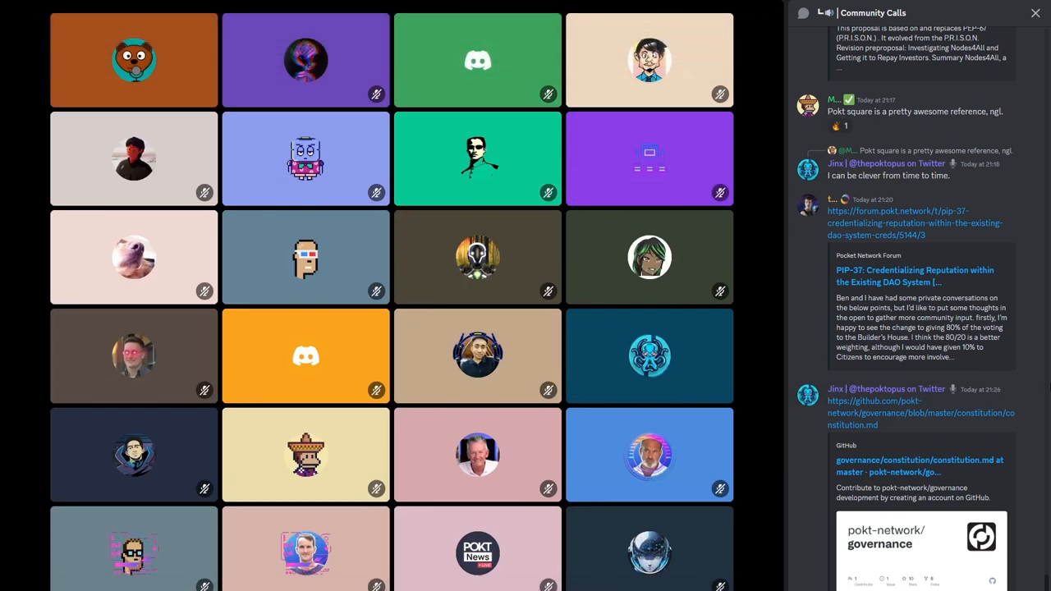
{"action": "scroll", "scroll_direction": "down", "scroll_amount": 3}
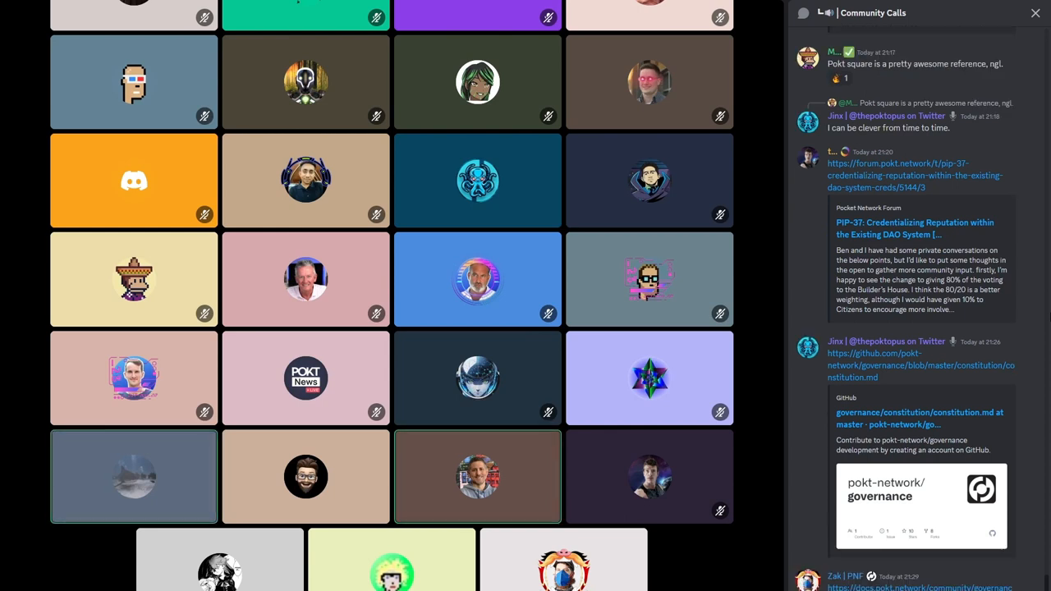
{"action": "scroll", "scroll_direction": "down", "scroll_amount": 3}
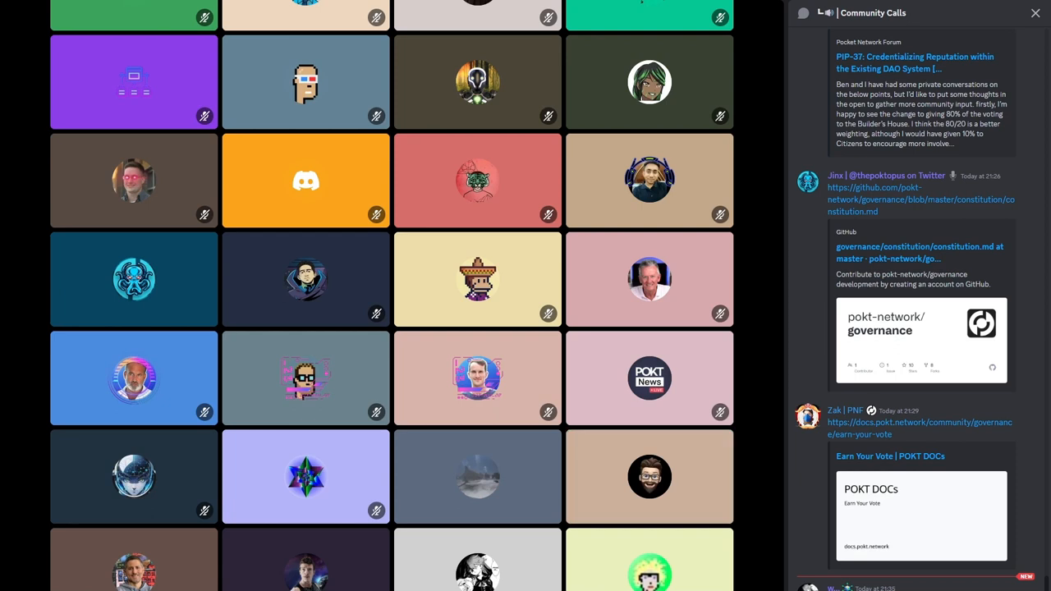
{"action": "scroll", "scroll_direction": "down", "scroll_amount": 3}
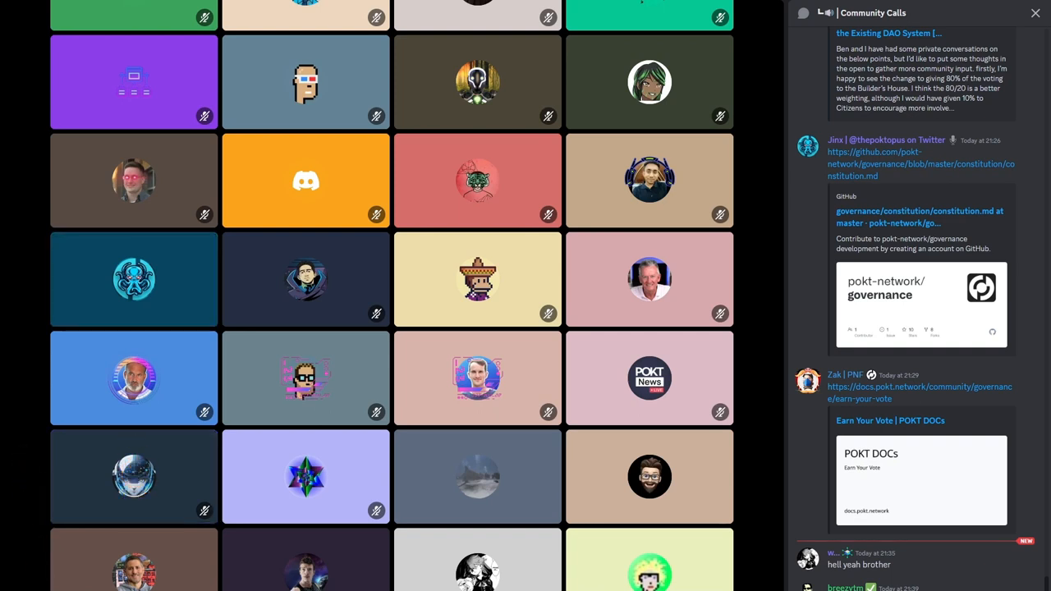
{"action": "scroll", "scroll_direction": "down", "scroll_amount": 3}
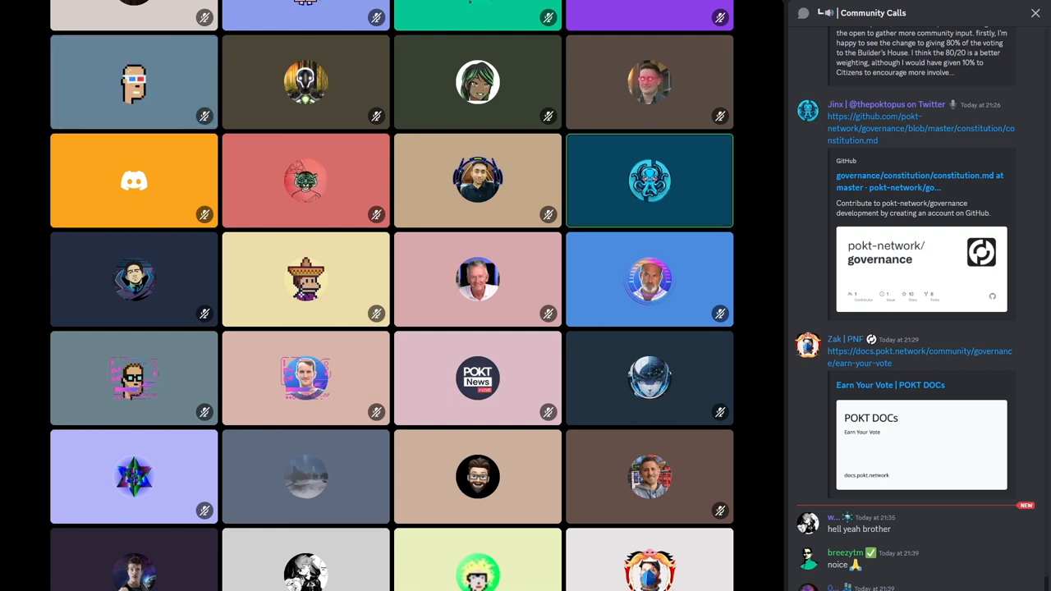
{"action": "scroll", "scroll_direction": "down", "scroll_amount": 3}
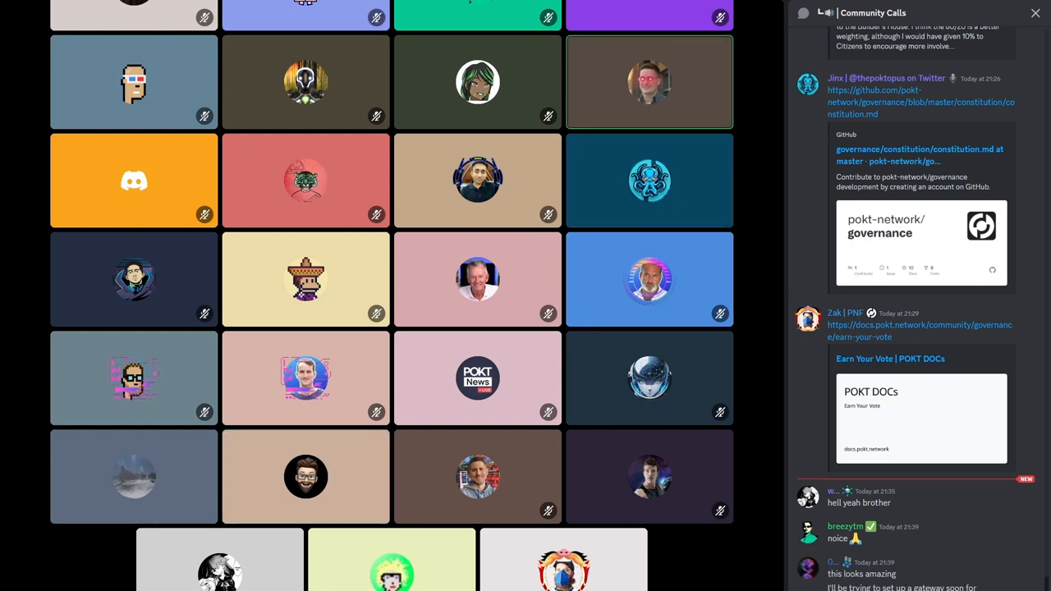
{"action": "scroll", "scroll_direction": "down", "scroll_amount": 3}
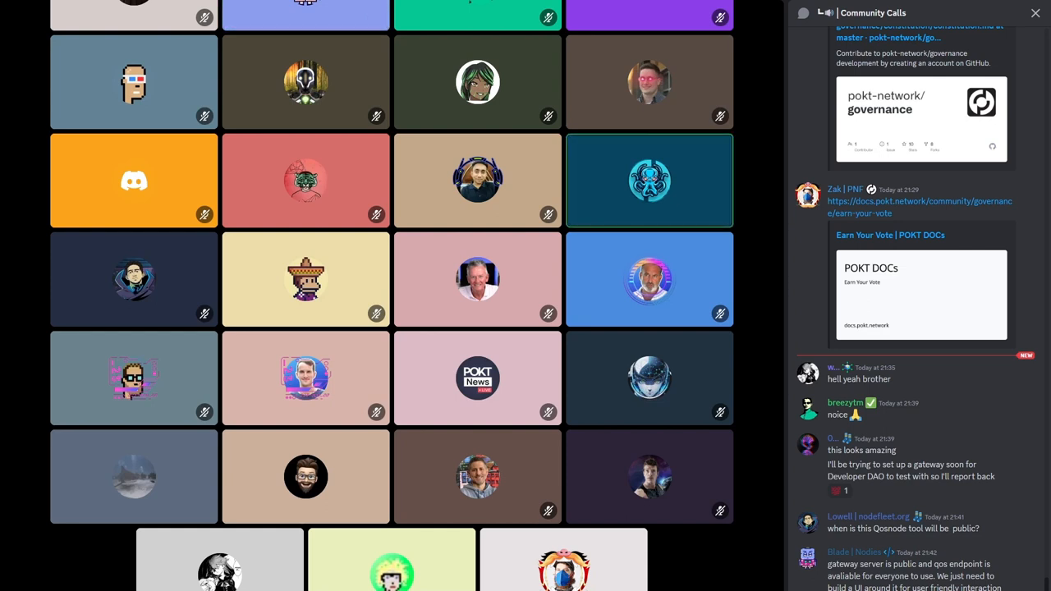
{"action": "scroll", "scroll_direction": "down", "scroll_amount": 3}
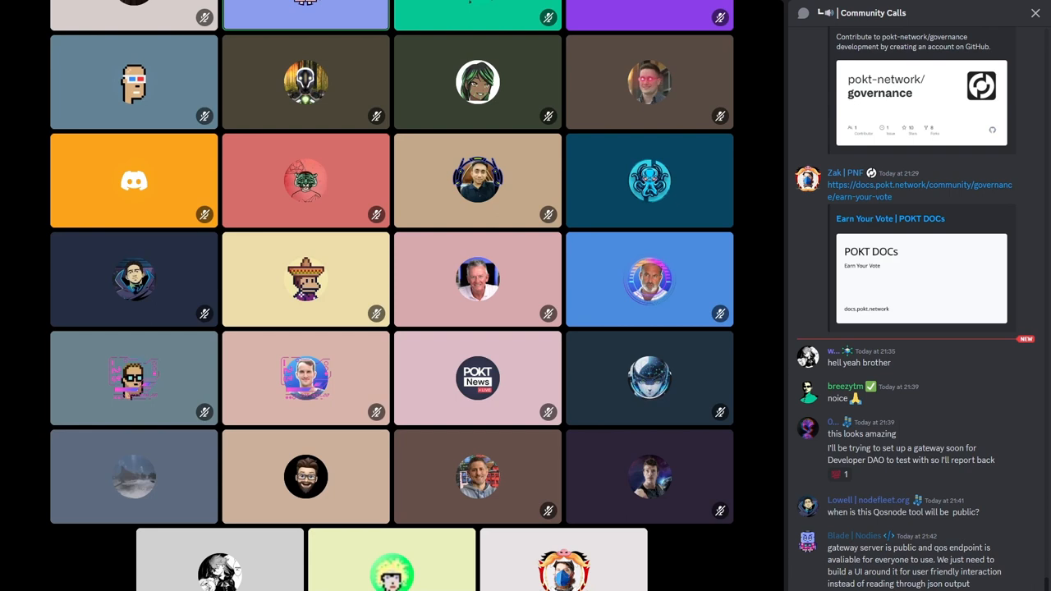
{"action": "scroll", "scroll_direction": "down", "scroll_amount": 3}
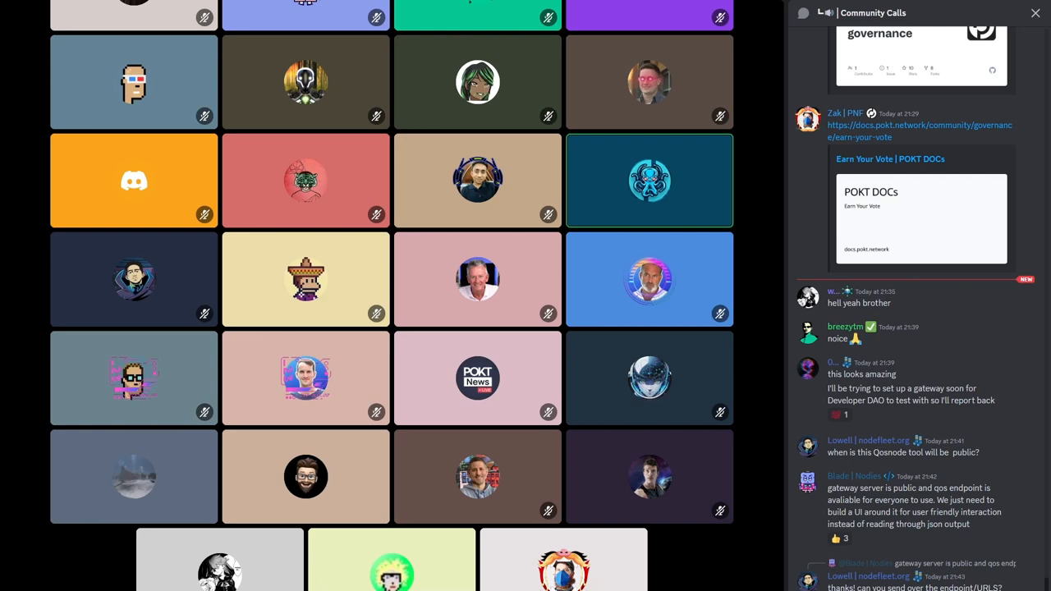
{"action": "scroll", "scroll_direction": "down", "scroll_amount": 3}
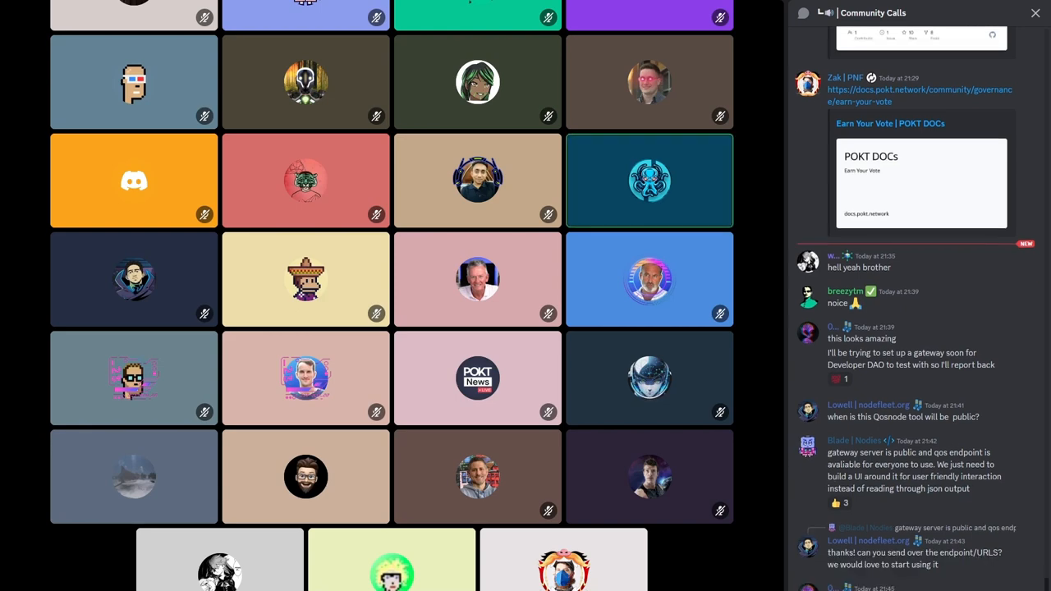
{"action": "scroll", "scroll_direction": "down", "scroll_amount": 3}
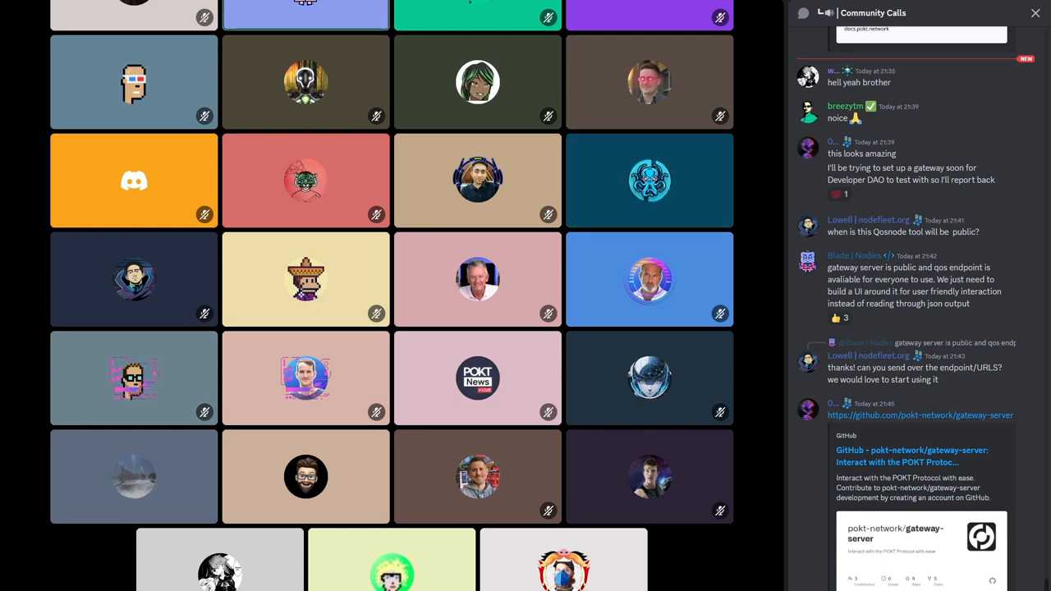
{"action": "scroll", "scroll_direction": "down", "scroll_amount": 3}
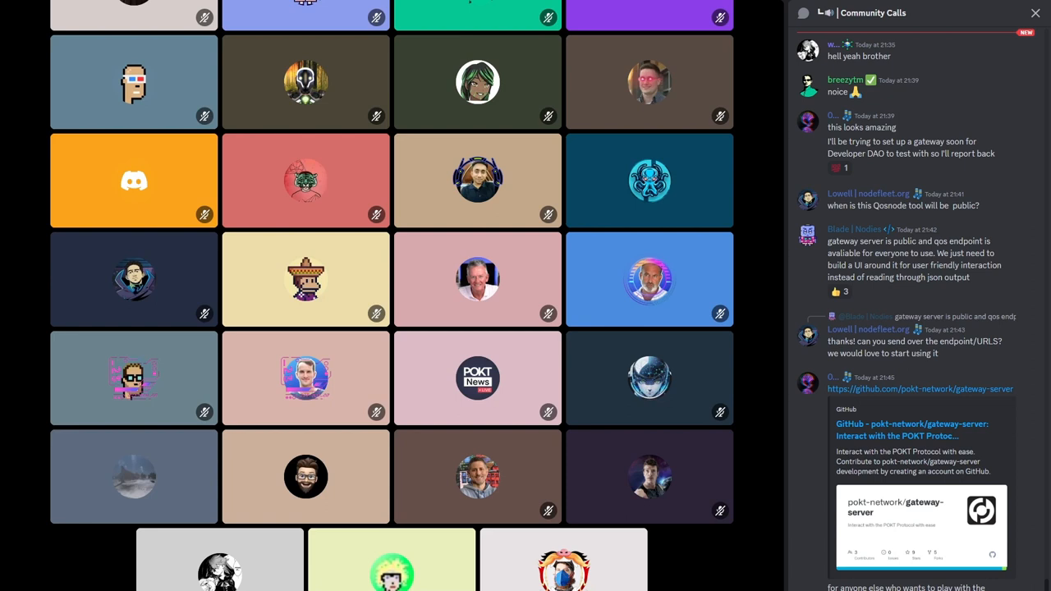
{"action": "scroll", "scroll_direction": "down", "scroll_amount": 3}
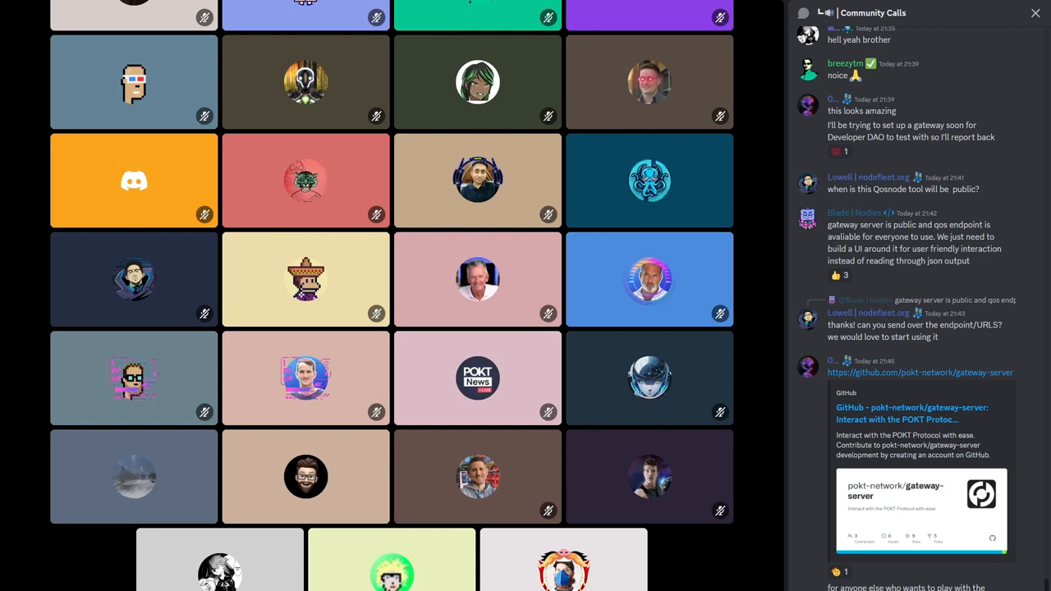
{"action": "scroll", "scroll_direction": "down", "scroll_amount": 3}
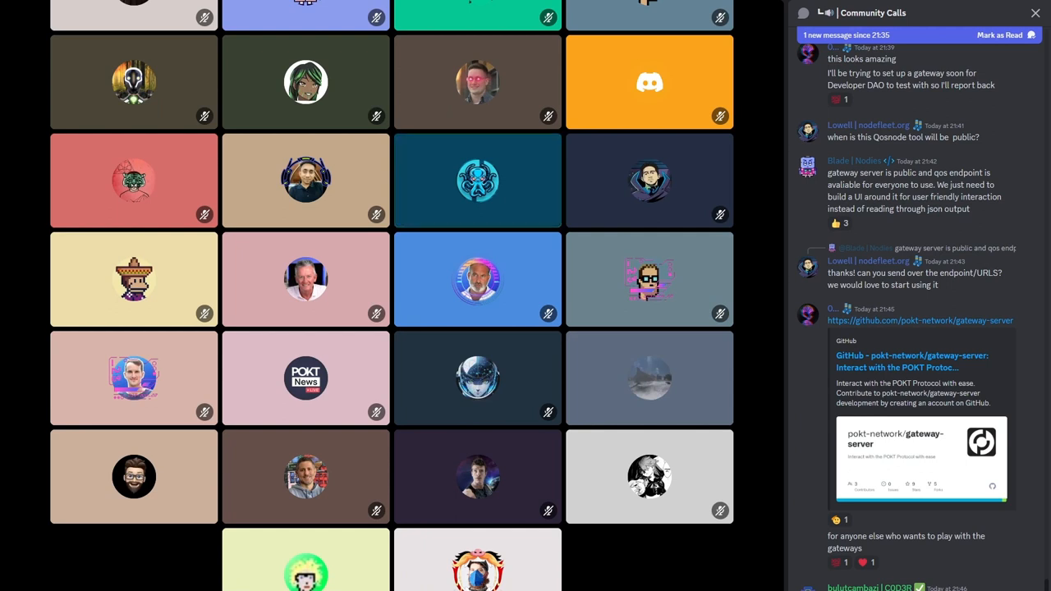
{"action": "scroll", "scroll_direction": "down", "scroll_amount": 3}
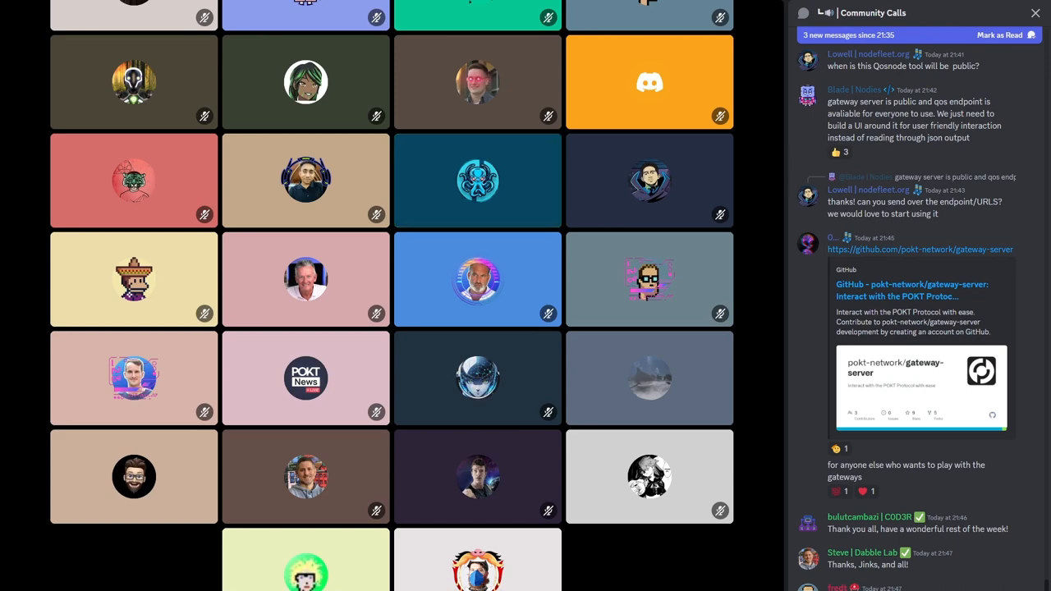
{"action": "scroll", "scroll_direction": "down", "scroll_amount": 3}
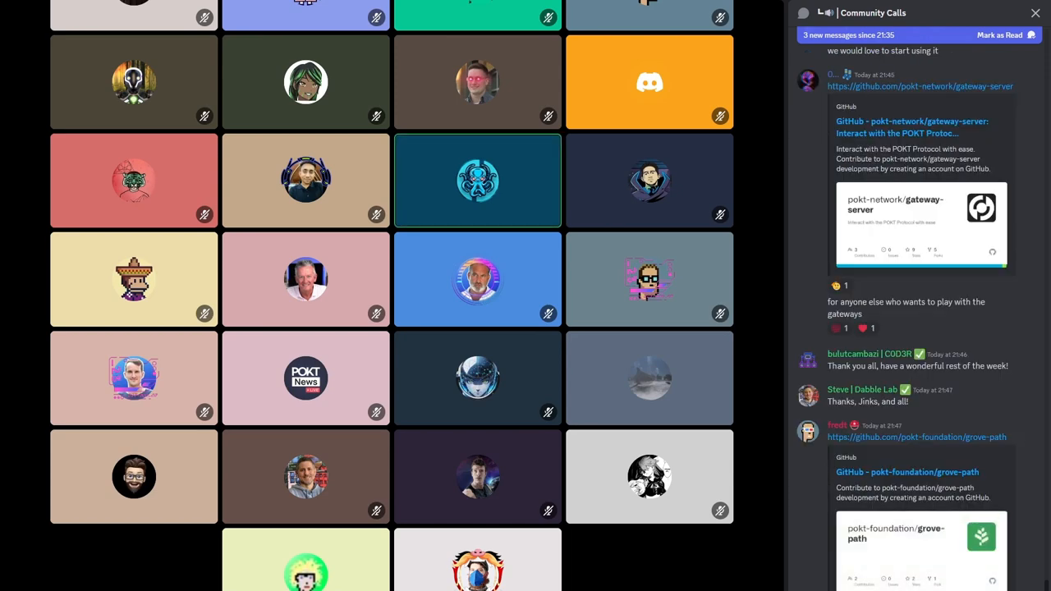